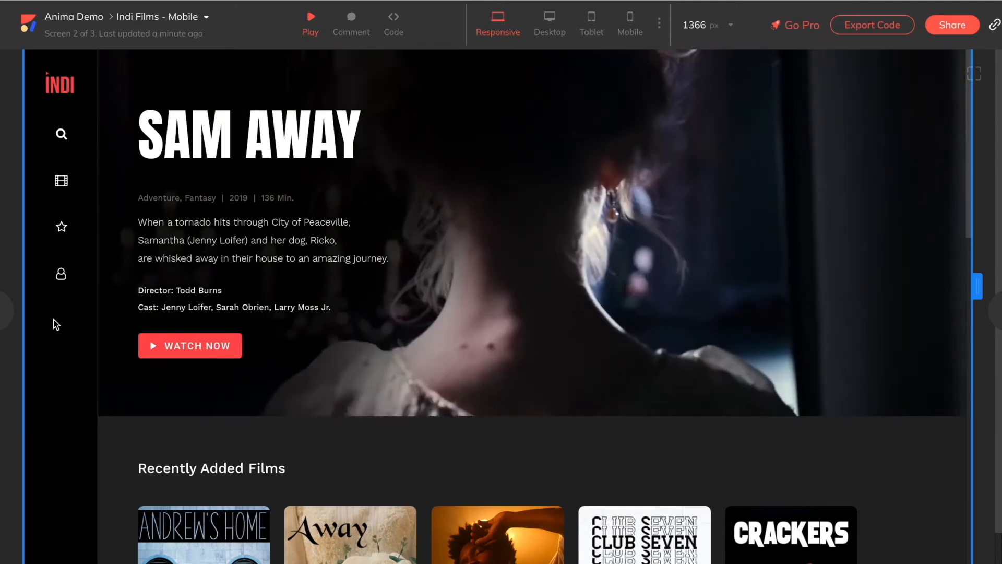
# Step: Scroll to the Indi Films - Desktop artboard and select its hero image in Anima
pyautogui.scroll(-3)
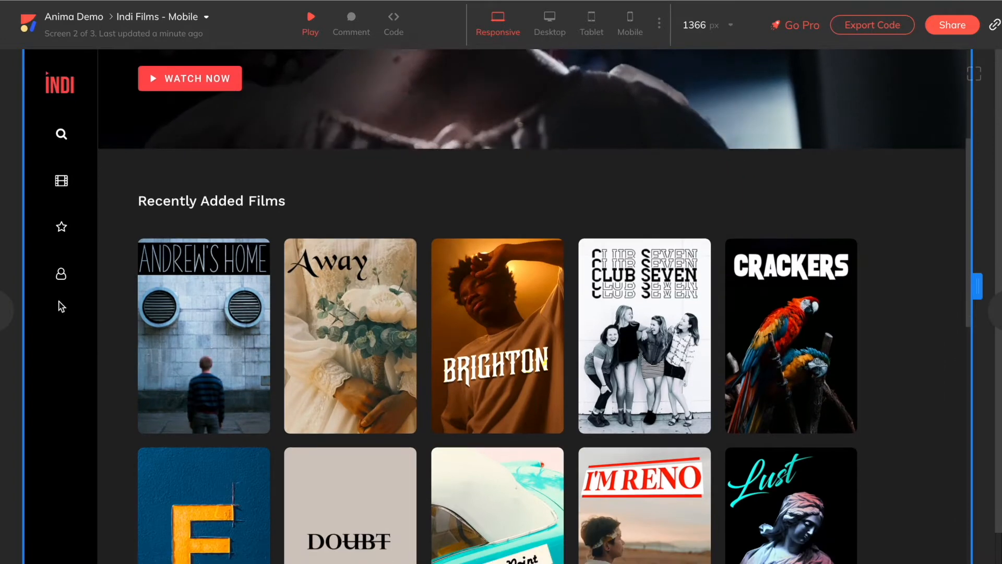
pyautogui.moveTo(489, 391)
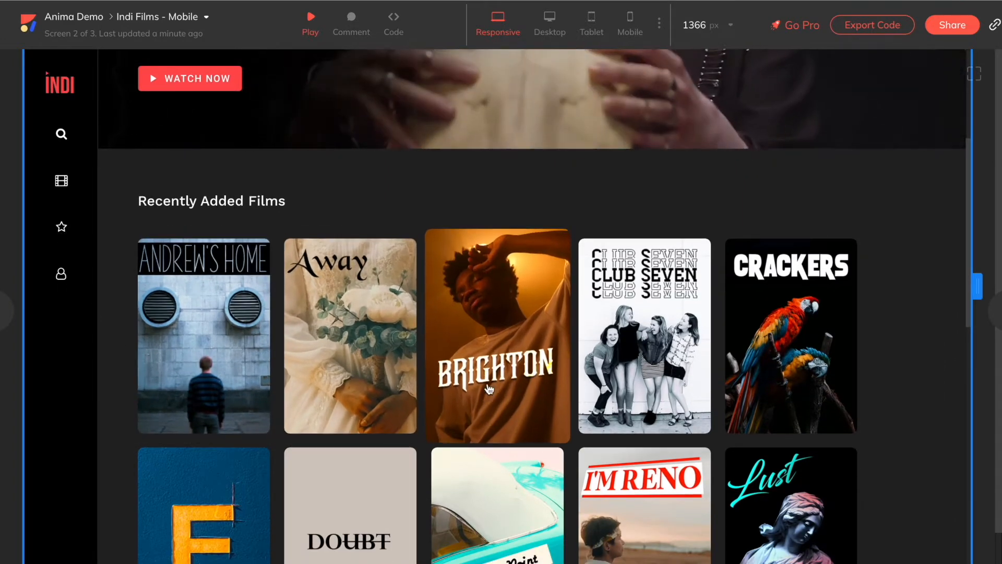
pyautogui.scroll(-3)
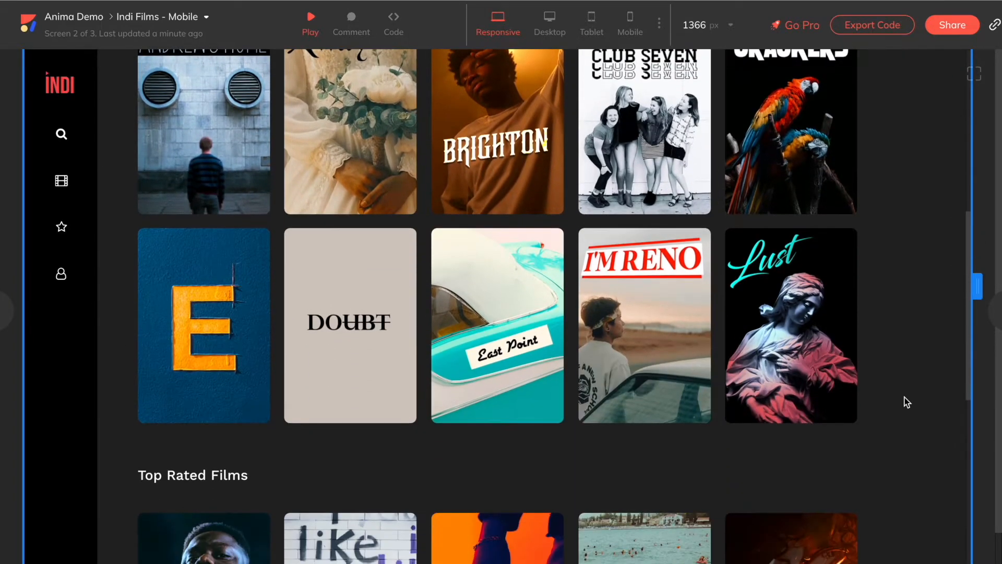
pyautogui.scroll(-3)
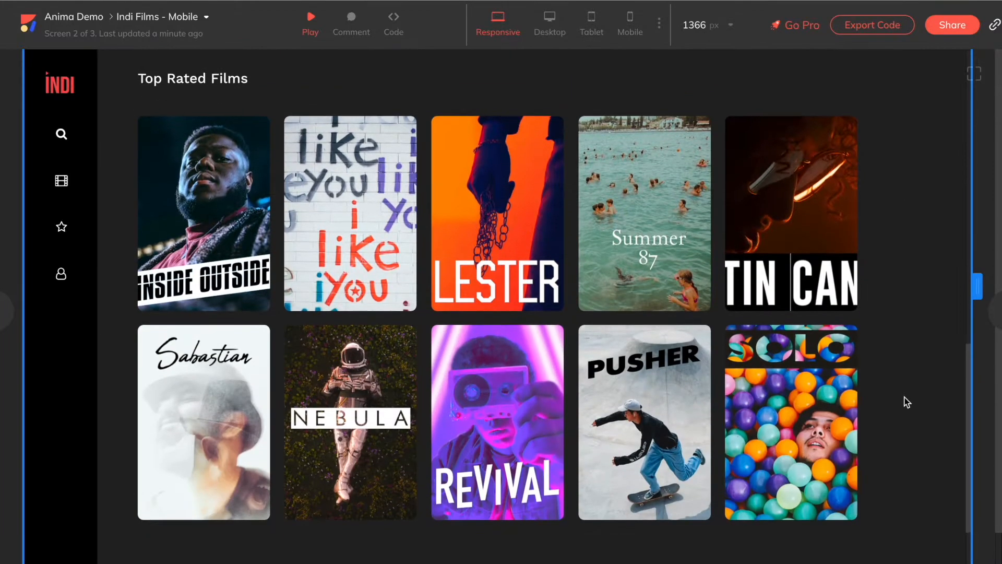
pyautogui.scroll(-3)
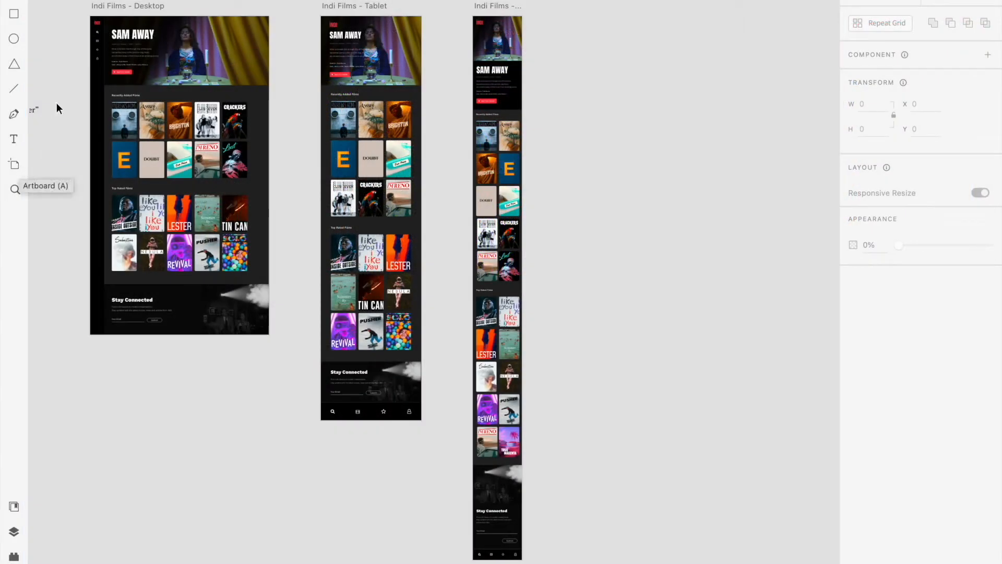
pyautogui.click(106, 6)
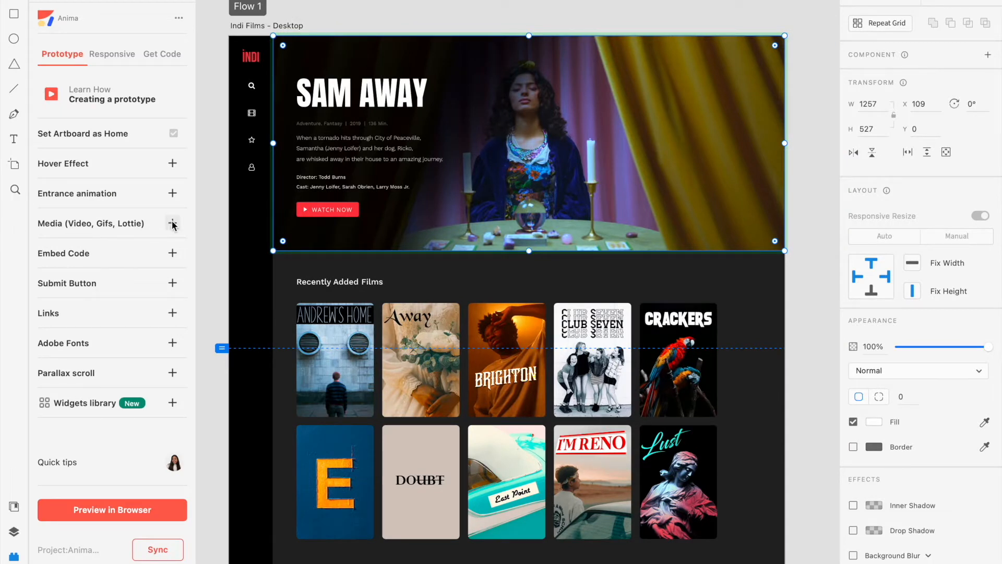
# Step: Add Media (Video, Gifs, Lottie) to the hero image to show URL and upload choices
pyautogui.click(172, 224)
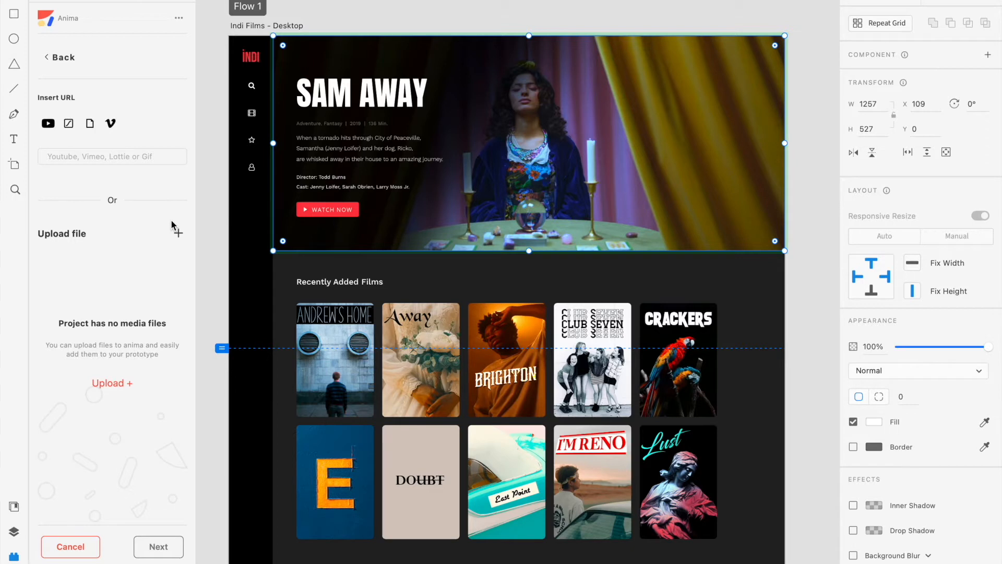
pyautogui.moveTo(87, 226)
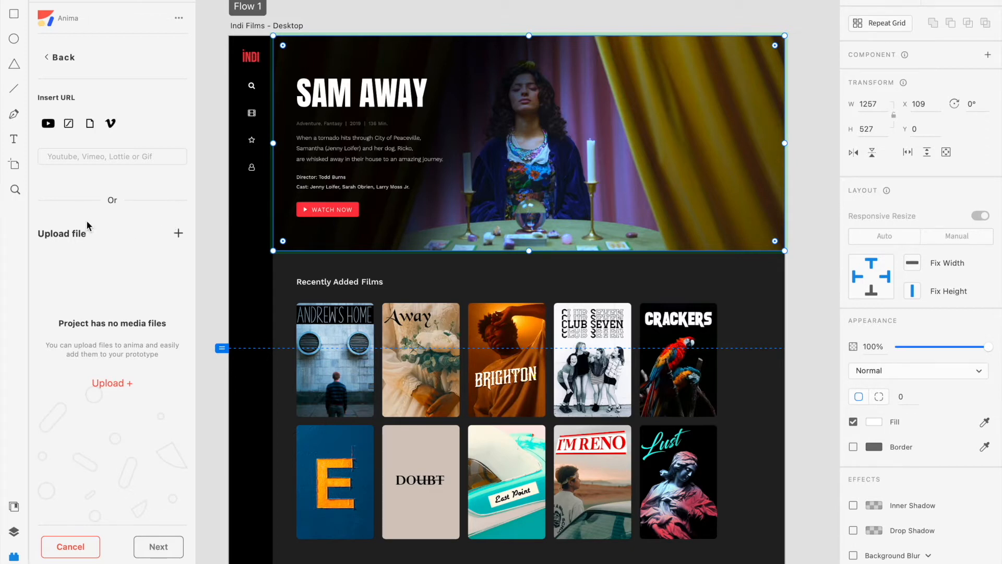
pyautogui.click(112, 157)
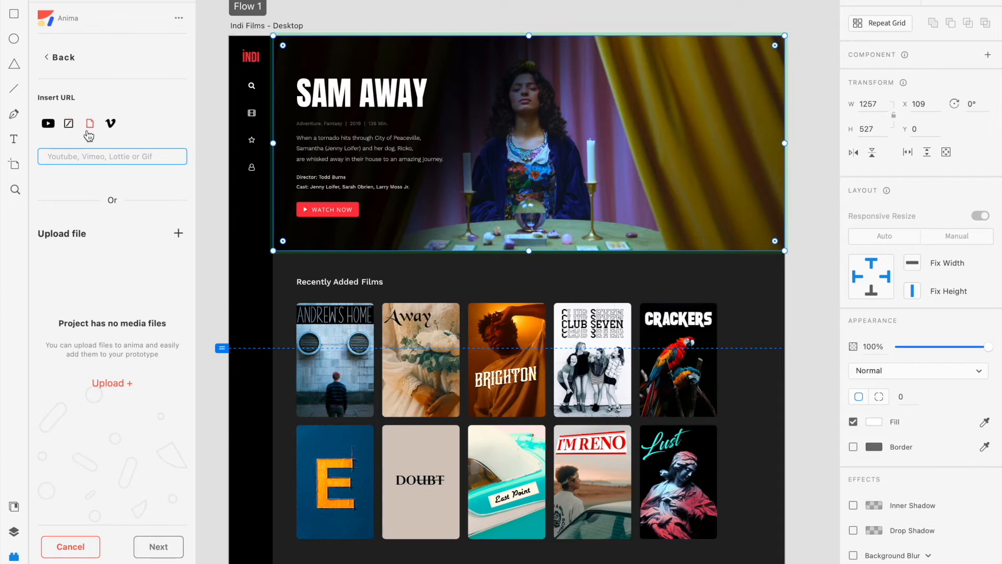
pyautogui.moveTo(137, 127)
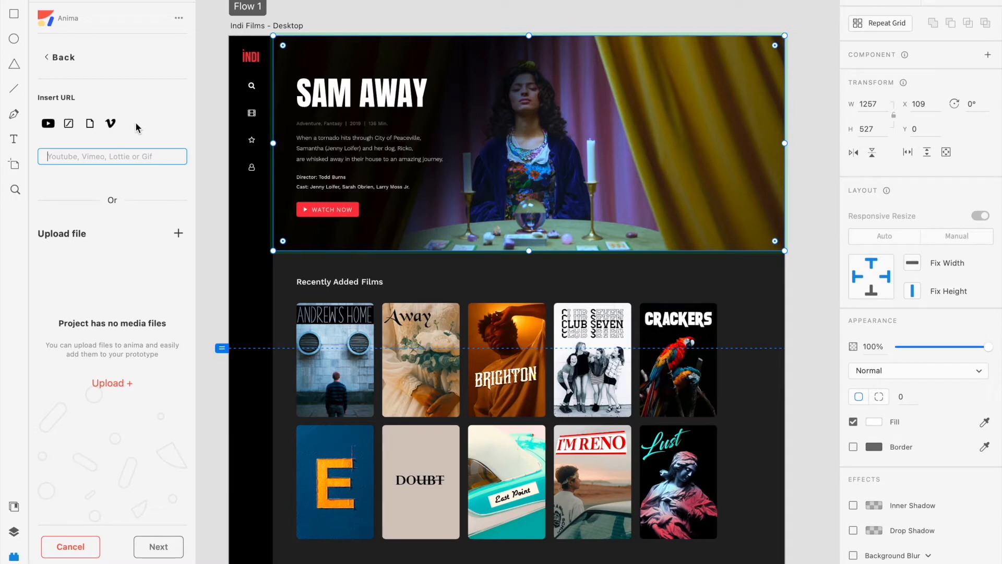
pyautogui.moveTo(217, 206)
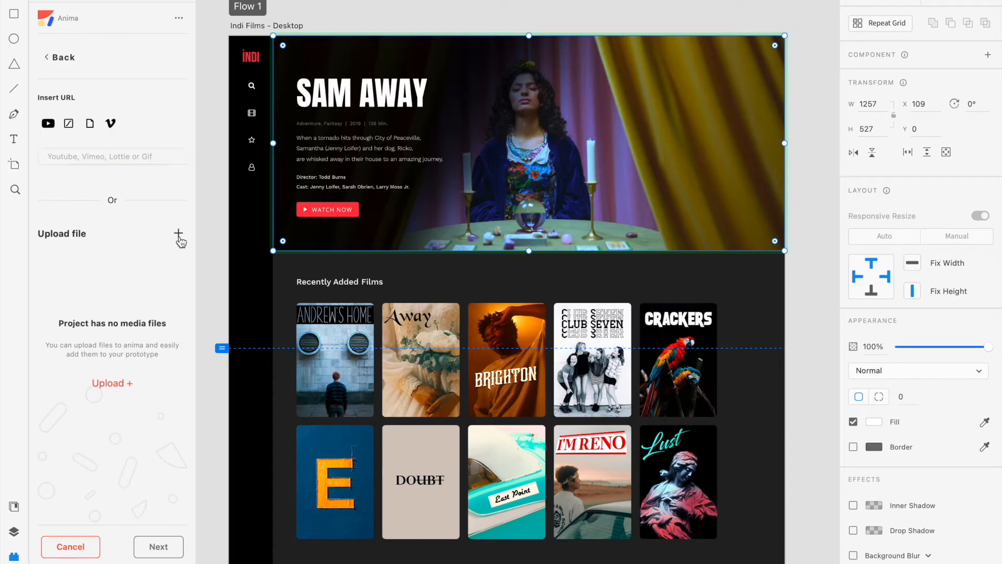
# Step: Upload Indi-Films-Trailer.mp4 from Downloads into Anima's media files
pyautogui.click(179, 234)
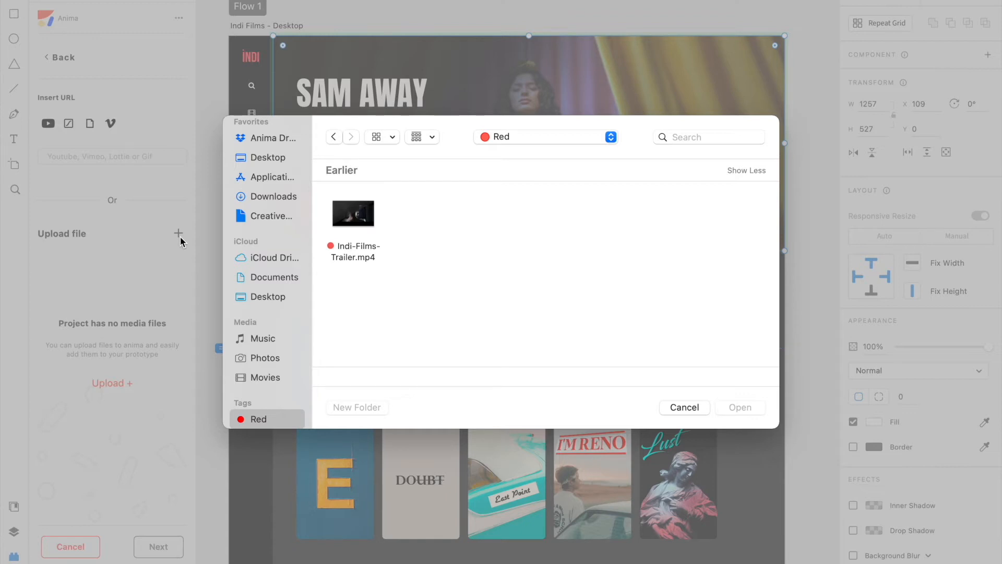
pyautogui.click(352, 213)
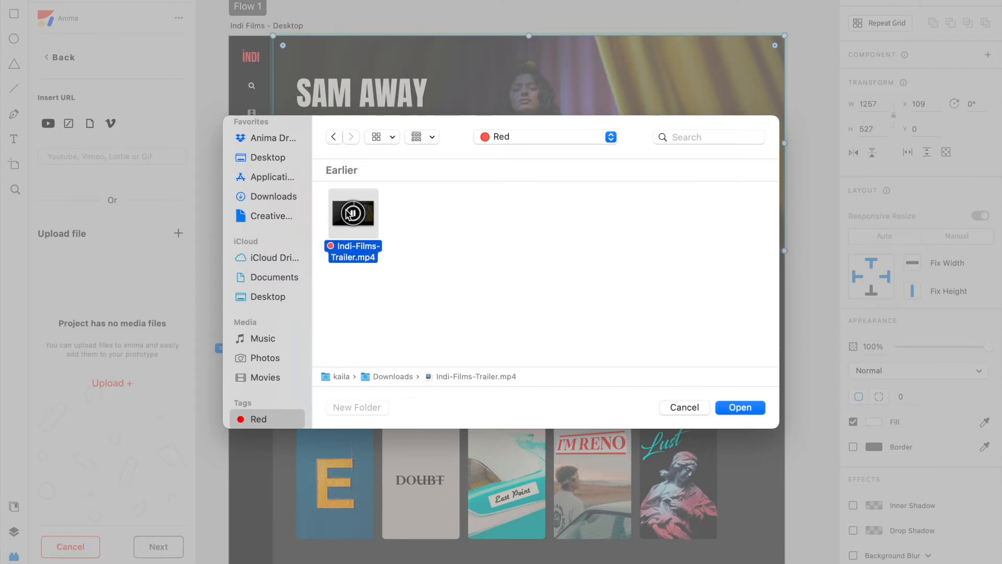
pyautogui.click(740, 406)
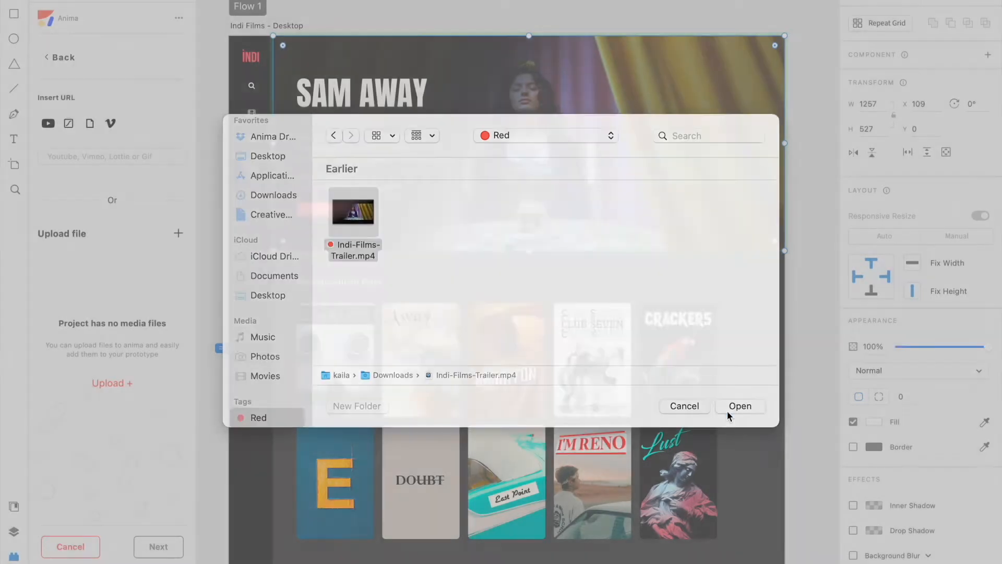
pyautogui.click(740, 406)
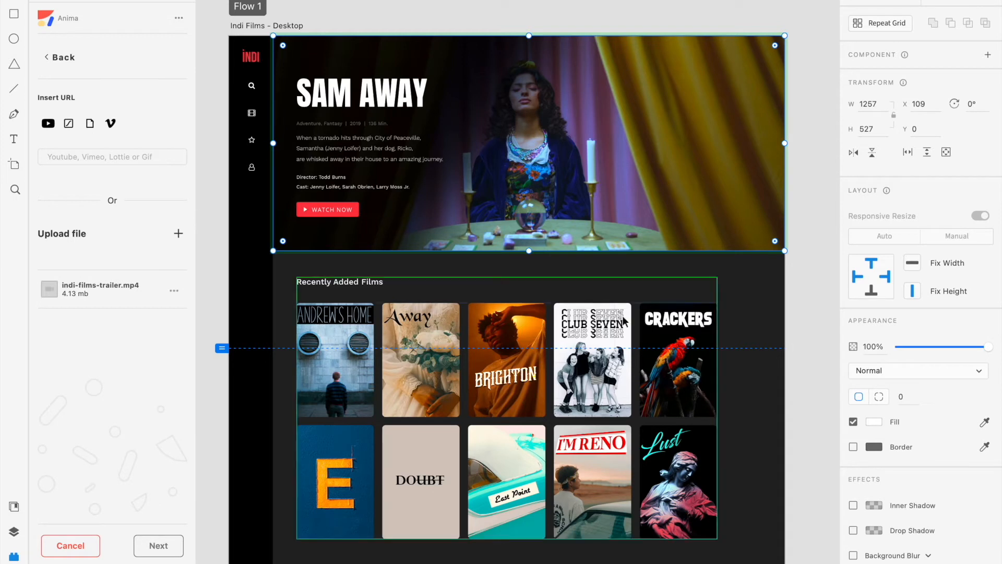
# Step: Paste the trailer's cdn.animaapp.com/projects/ link into the Insert URL field
pyautogui.click(174, 290)
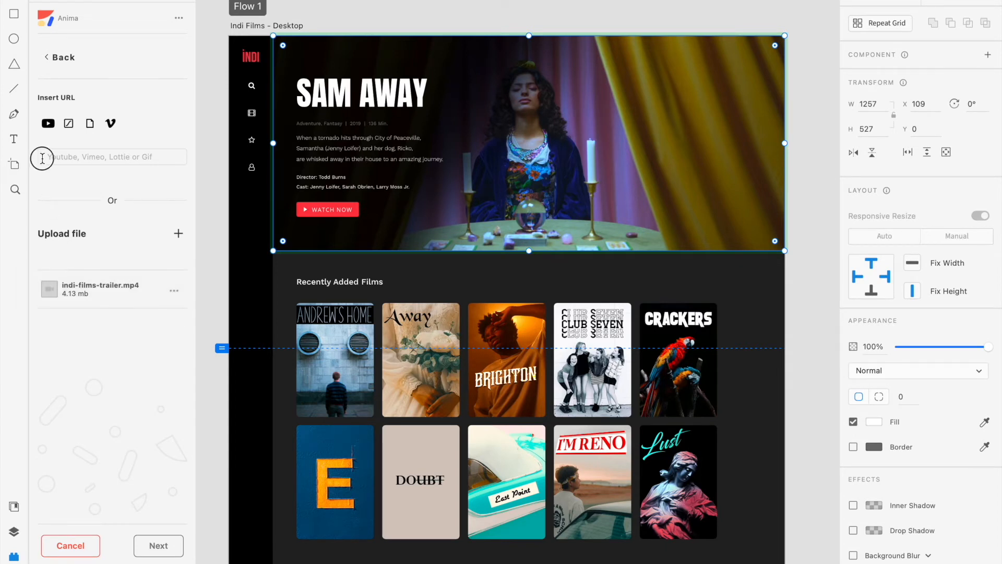
pyautogui.write('https://cdn.animaapp.com/projects/')
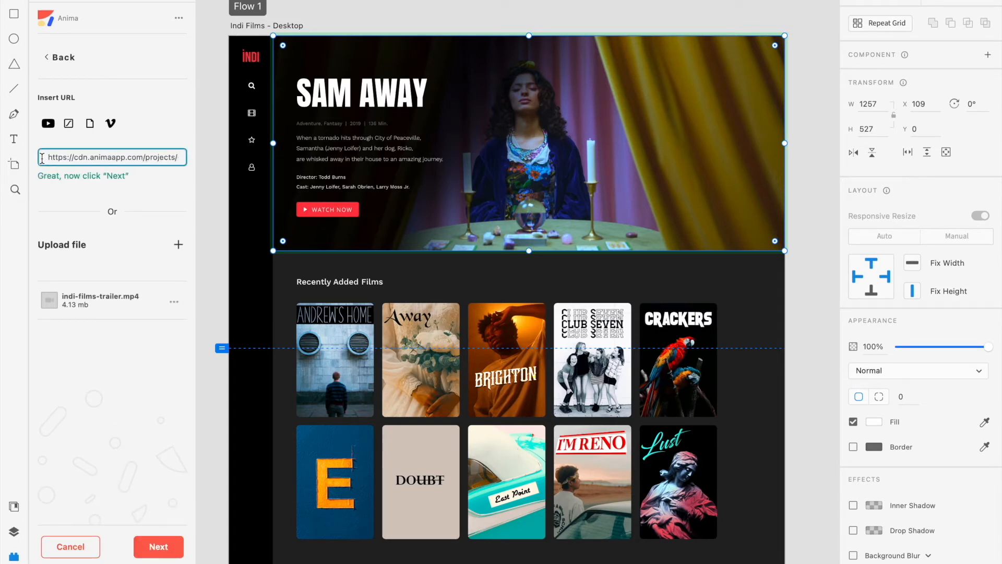
# Step: Enable autoplay, loop, fill shape and mute, show player controls, and save the video
pyautogui.click(158, 546)
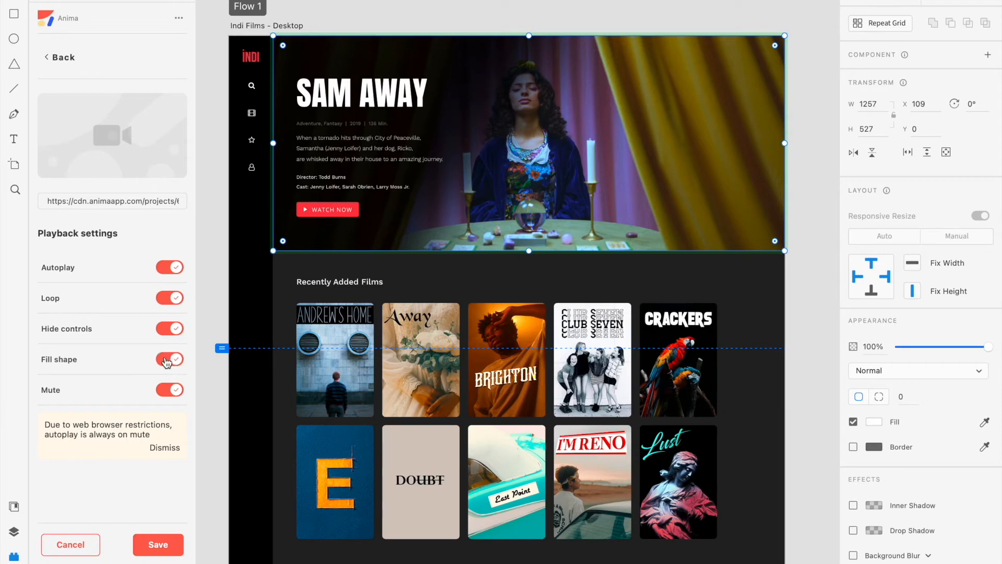
pyautogui.click(164, 447)
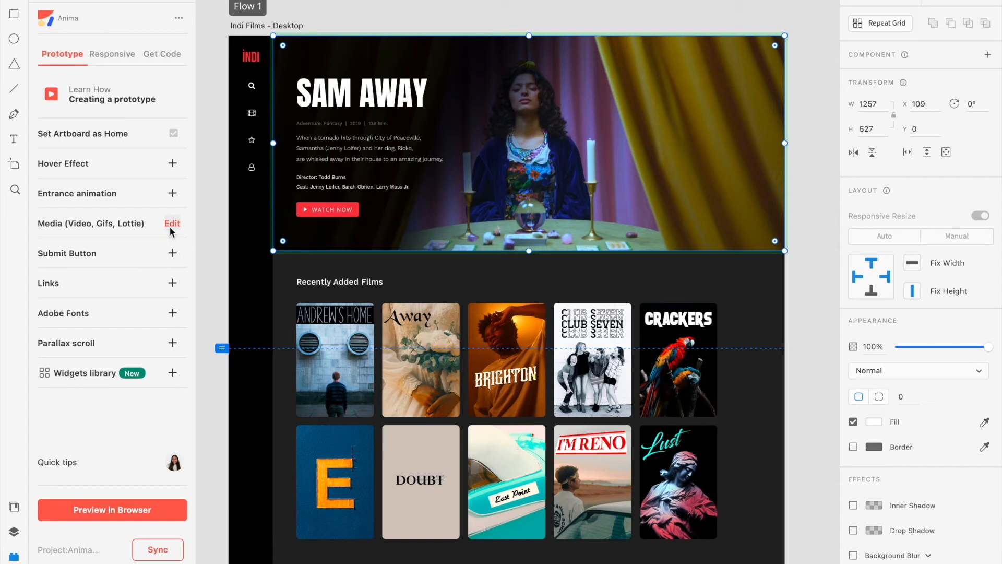
pyautogui.click(172, 223)
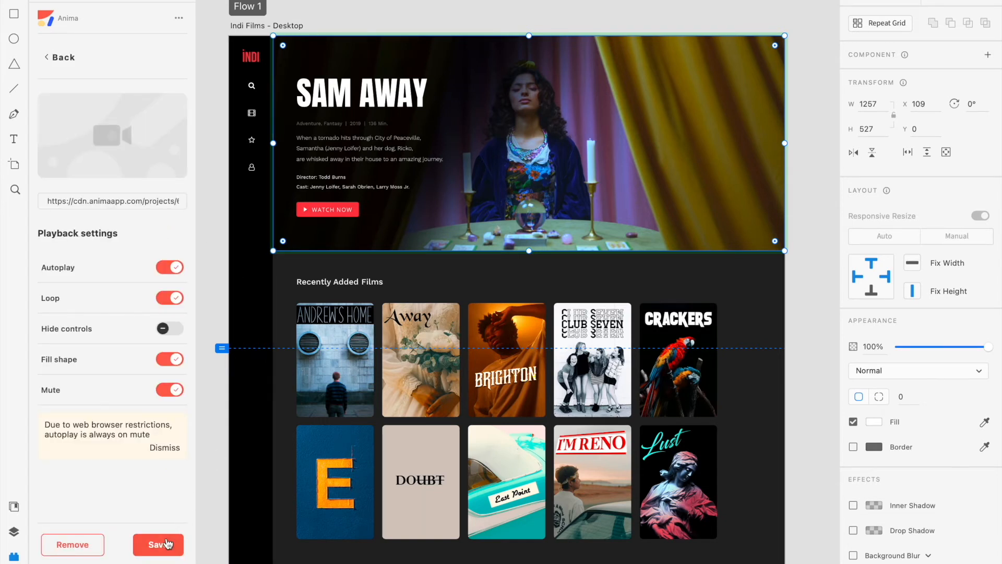
pyautogui.click(158, 545)
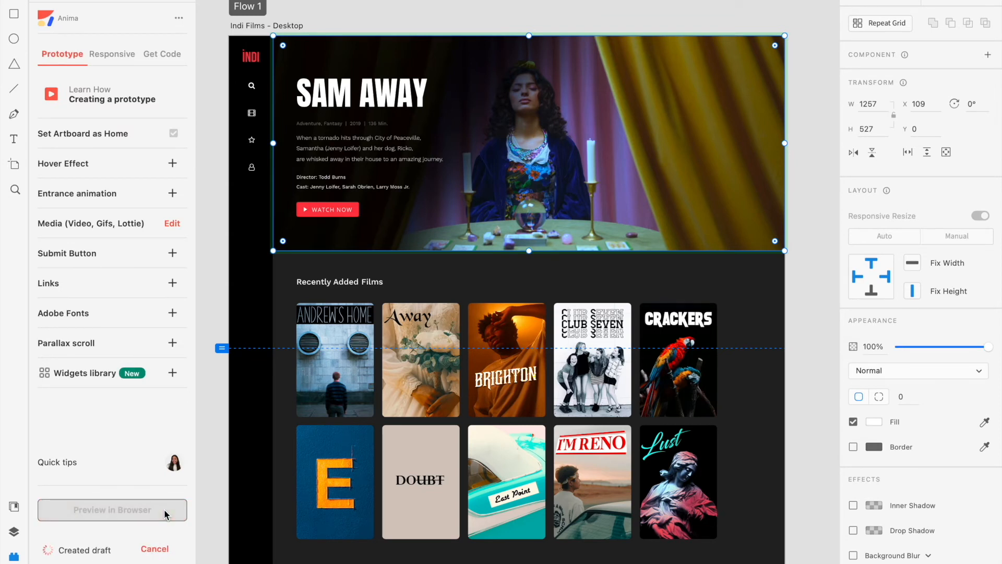
pyautogui.click(113, 510)
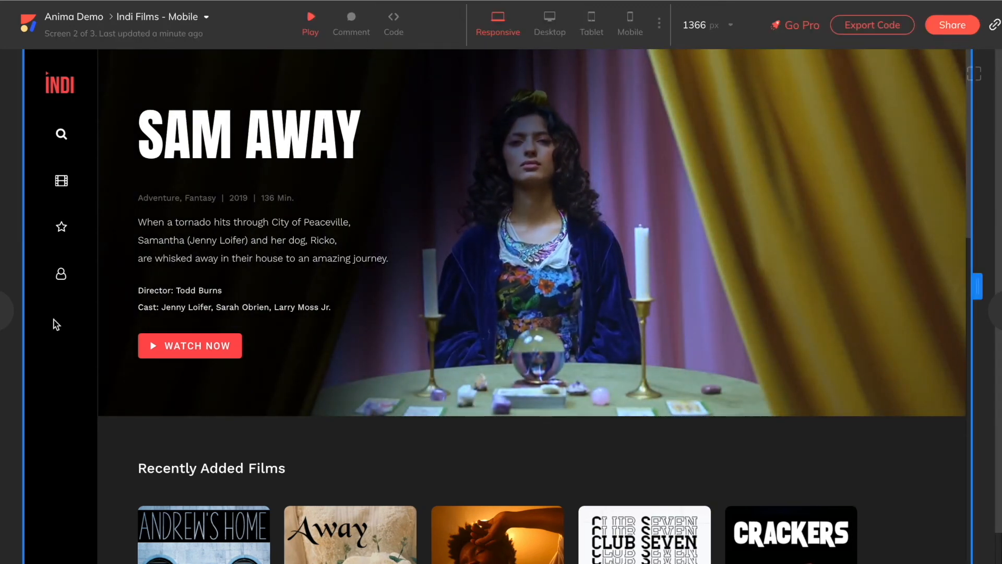
pyautogui.scroll(-3)
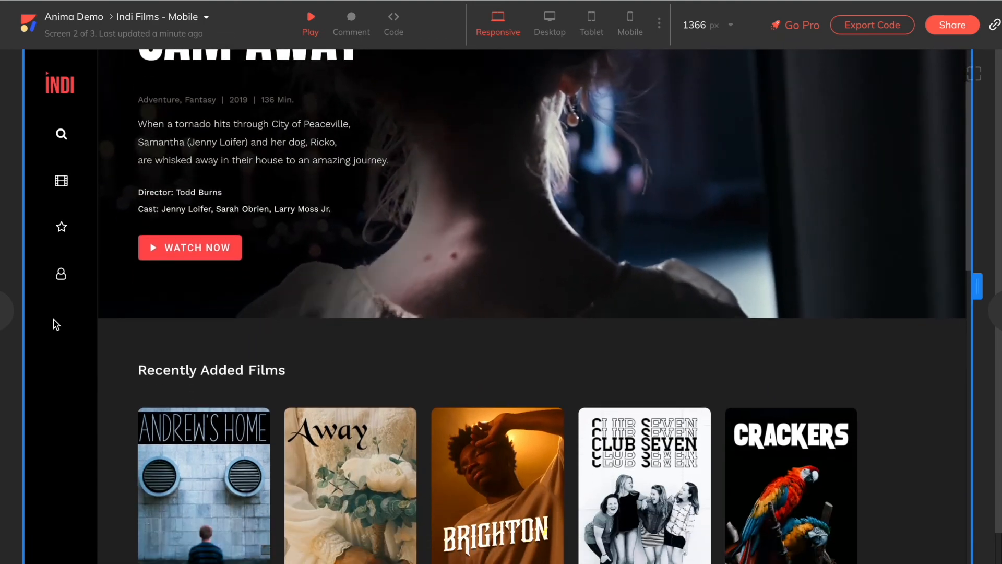
pyautogui.scroll(-3)
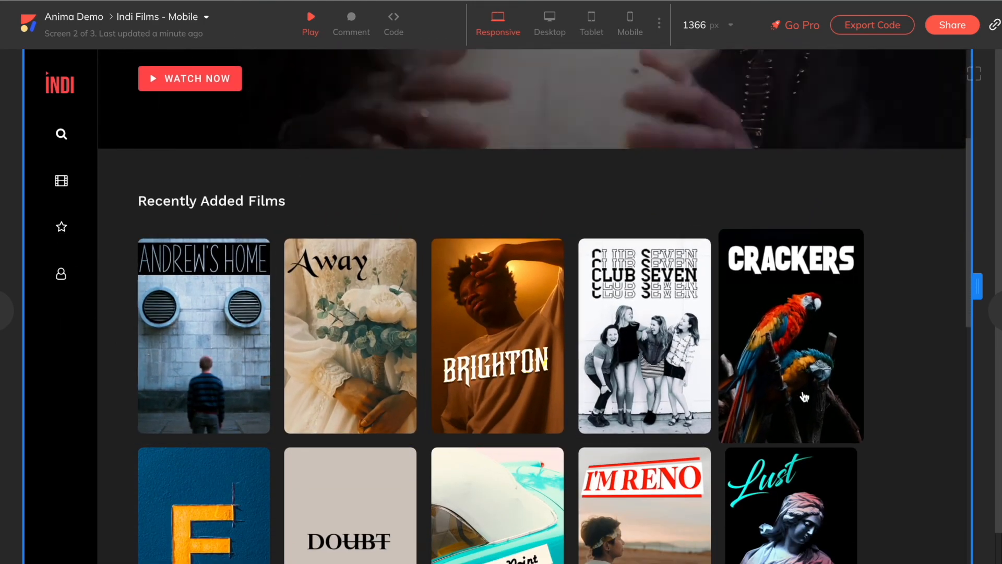
pyautogui.scroll(-3)
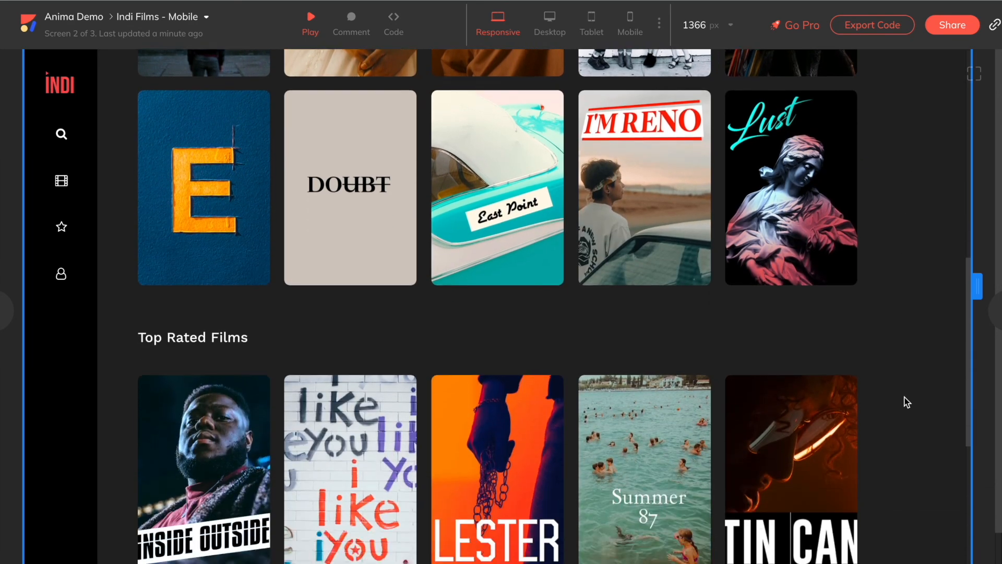
pyautogui.scroll(-3)
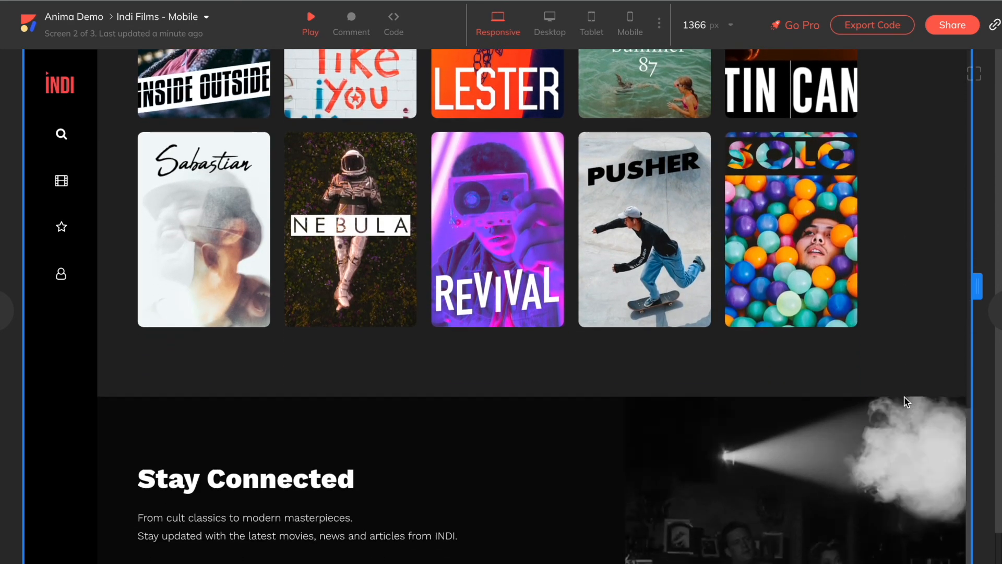
pyautogui.scroll(-3)
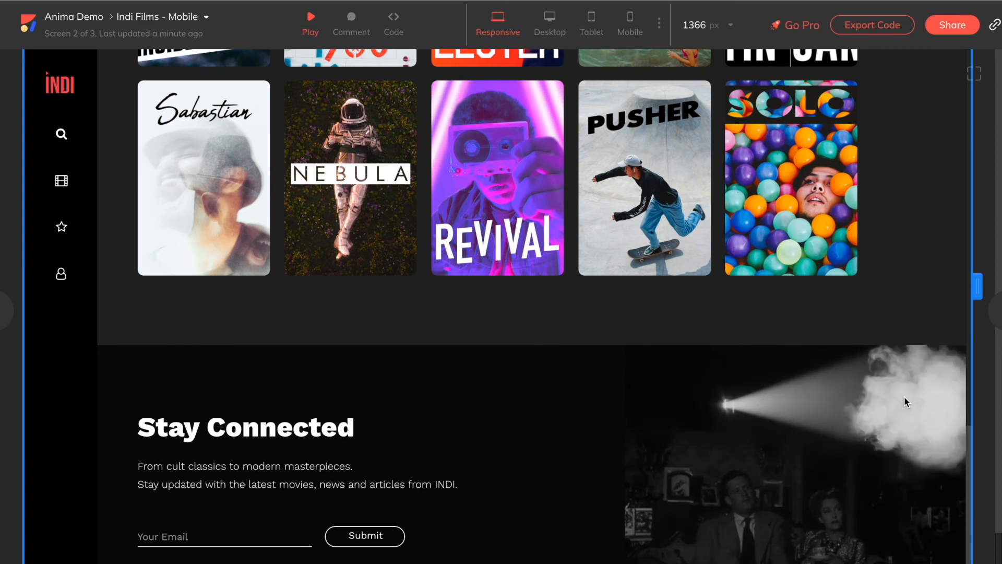
pyautogui.moveTo(958, 422)
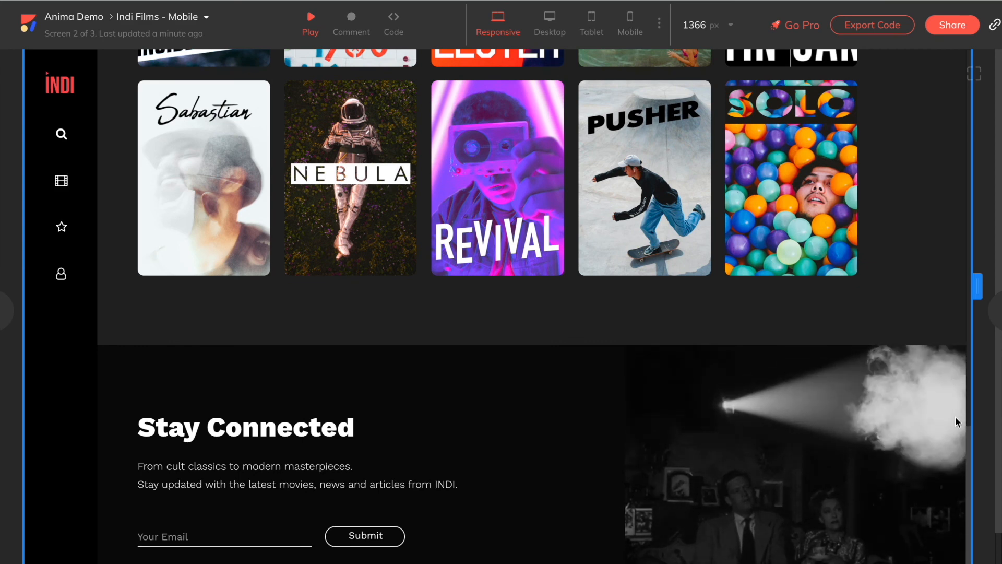